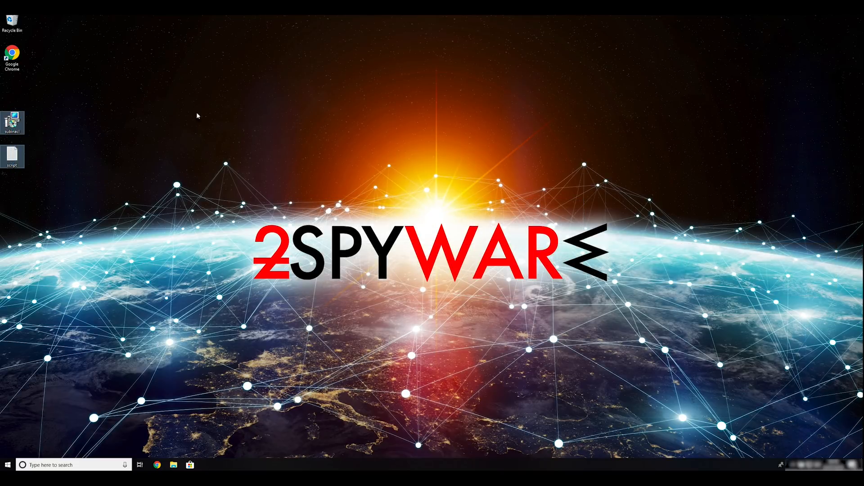
pyautogui.moveTo(282, 195)
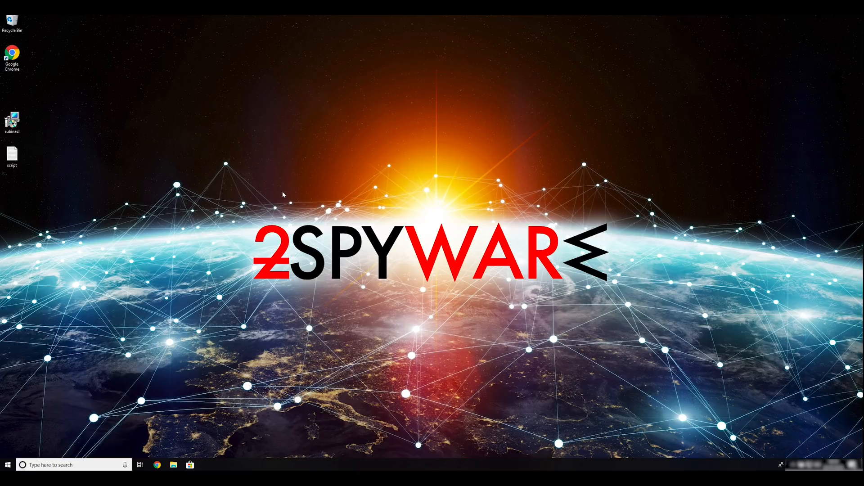
pyautogui.moveTo(333, 176)
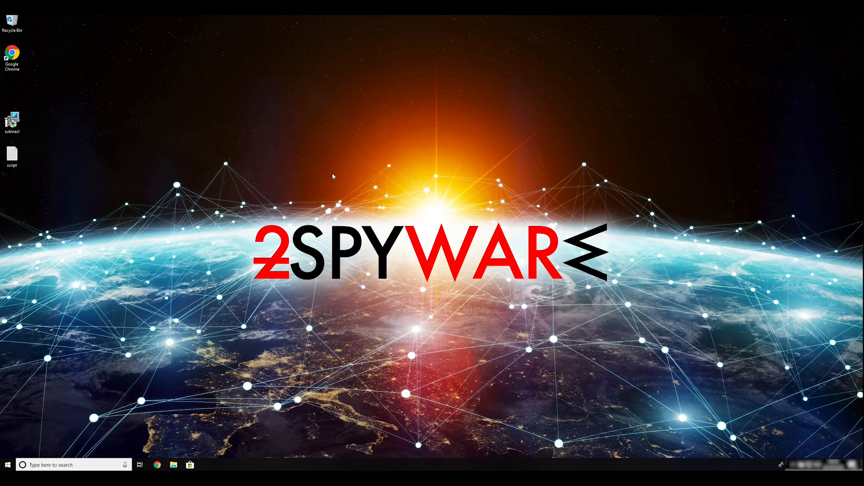
pyautogui.moveTo(298, 199)
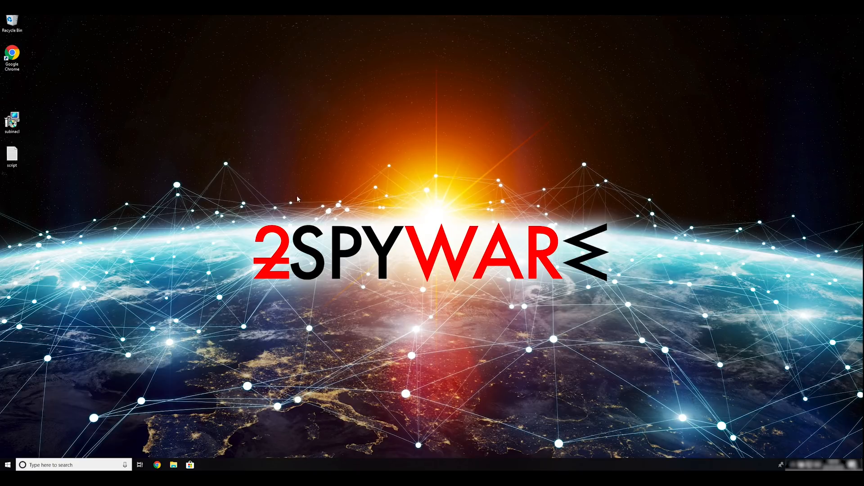
pyautogui.moveTo(179, 193)
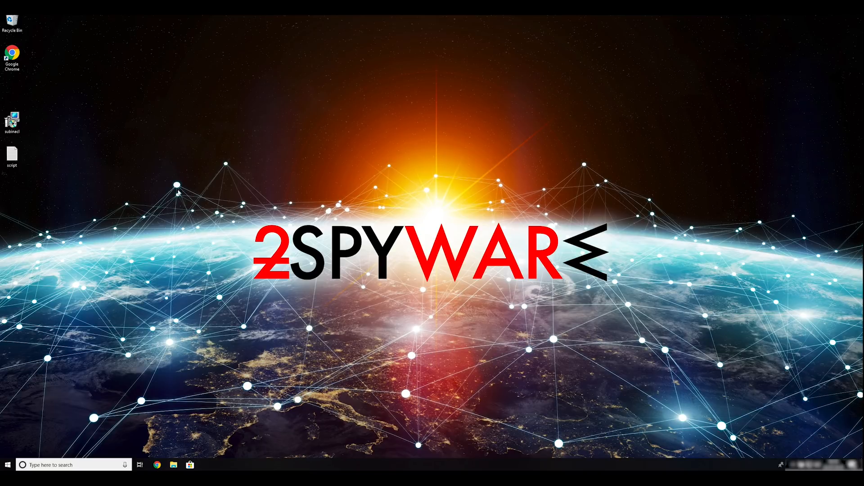
# Step: Install SubInAcl through the Windows Resource Kit Tools setup wizard, accepting the EULA and UAC prompt
pyautogui.doubleClick(12, 117)
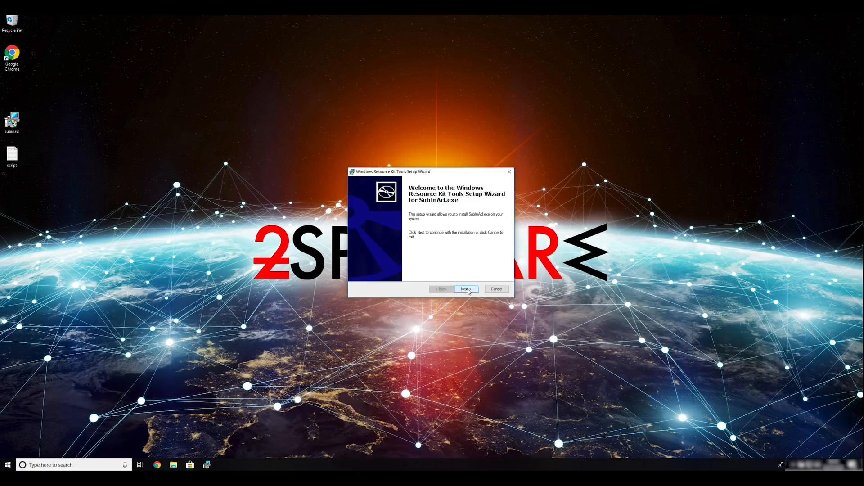
pyautogui.click(466, 289)
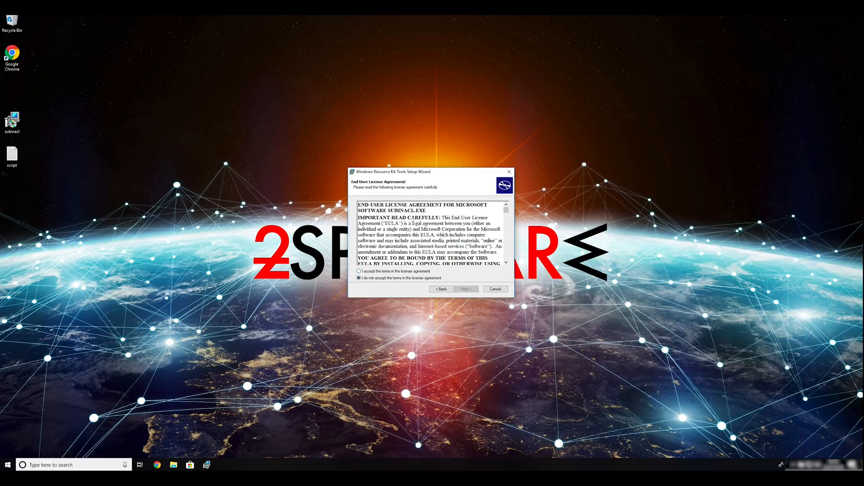
pyautogui.scroll(-3)
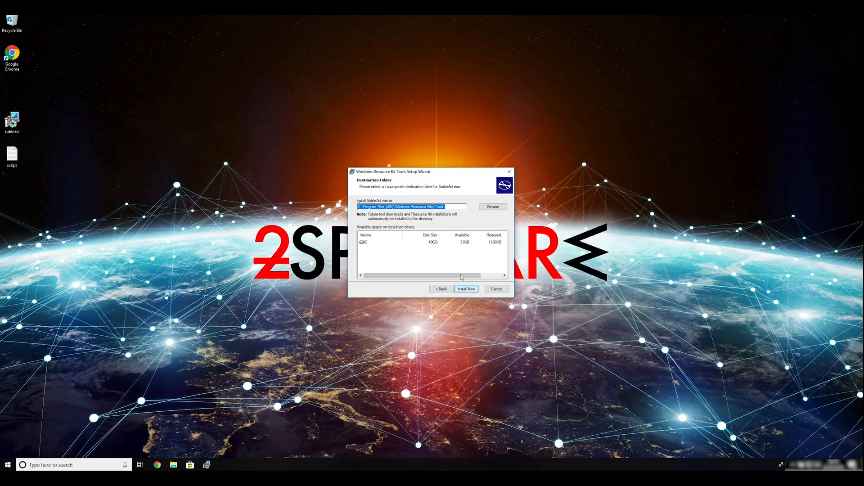
pyautogui.click(466, 289)
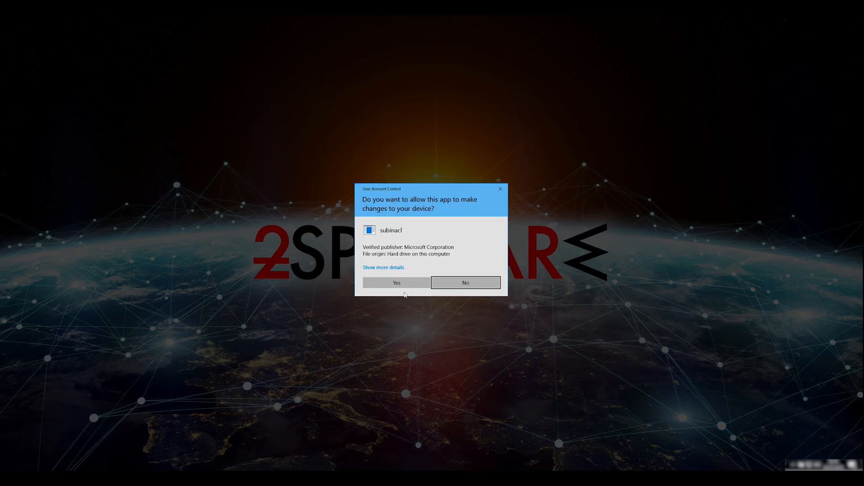
pyautogui.click(396, 282)
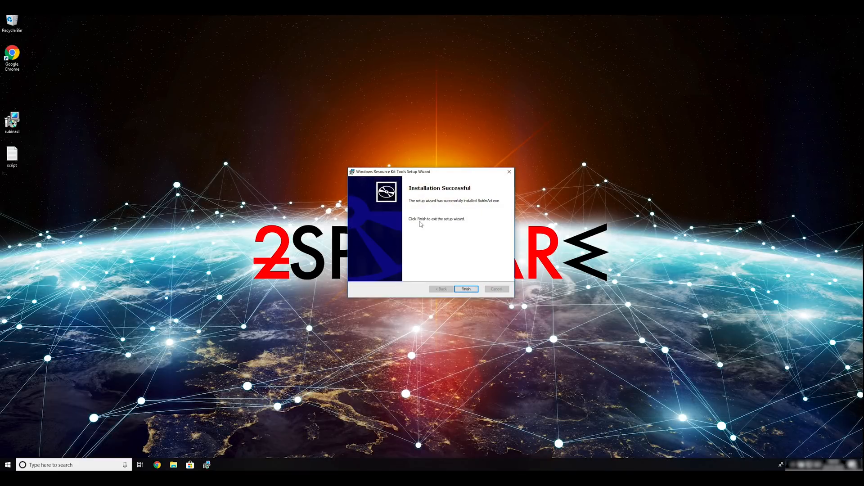
pyautogui.click(465, 289)
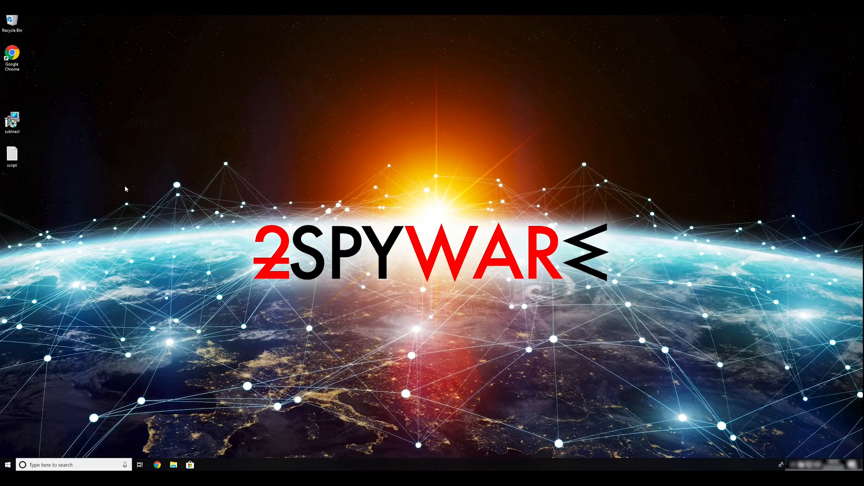
# Step: Enter msconfig in the Run dialog to prepare launching System Configuration
pyautogui.write('msconfig')
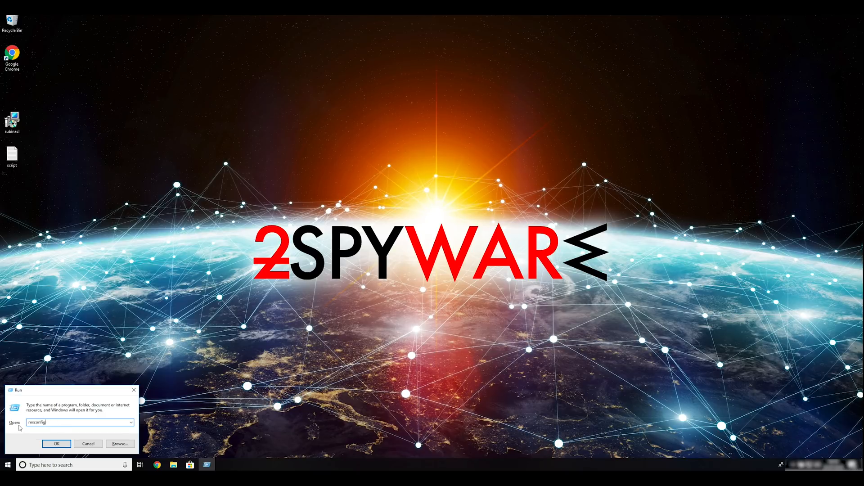
# Step: Enable Safe boot (Minimal) on the Boot tab and restart the PC into Safe Mode
pyautogui.click(55, 444)
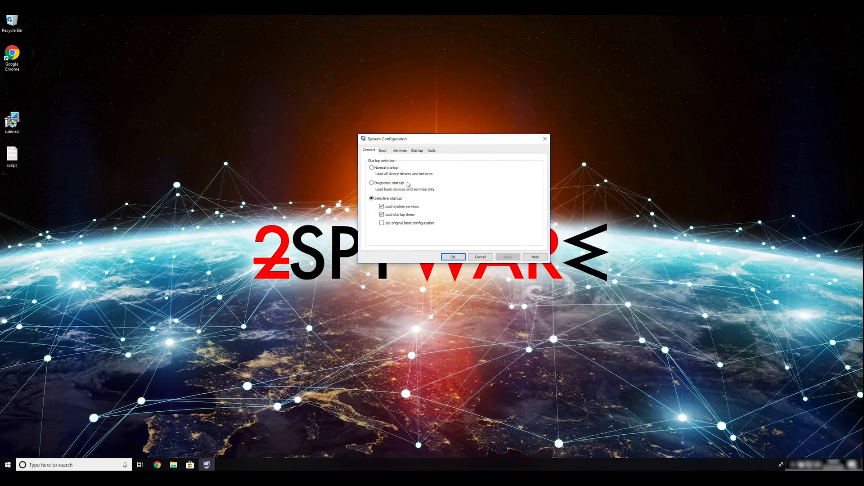
pyautogui.click(383, 150)
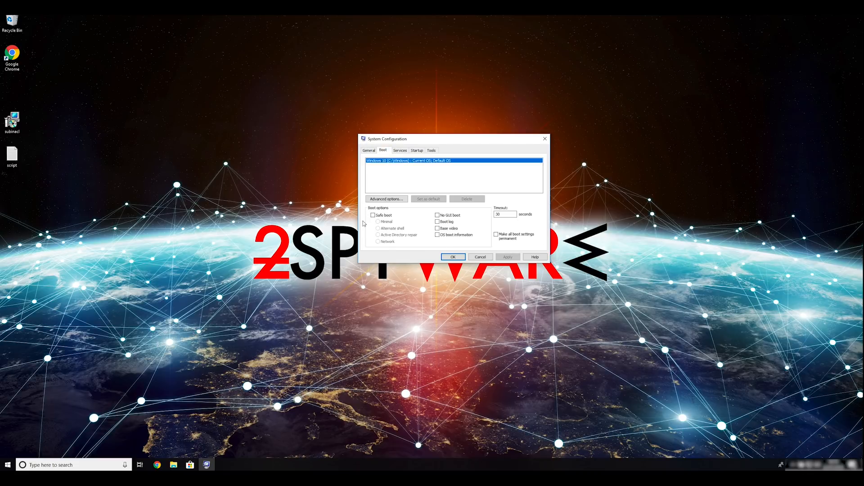
pyautogui.click(372, 215)
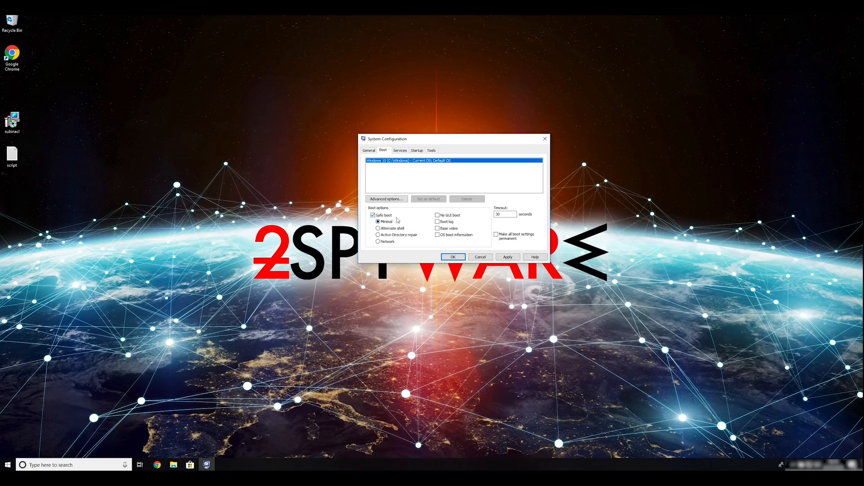
pyautogui.click(378, 241)
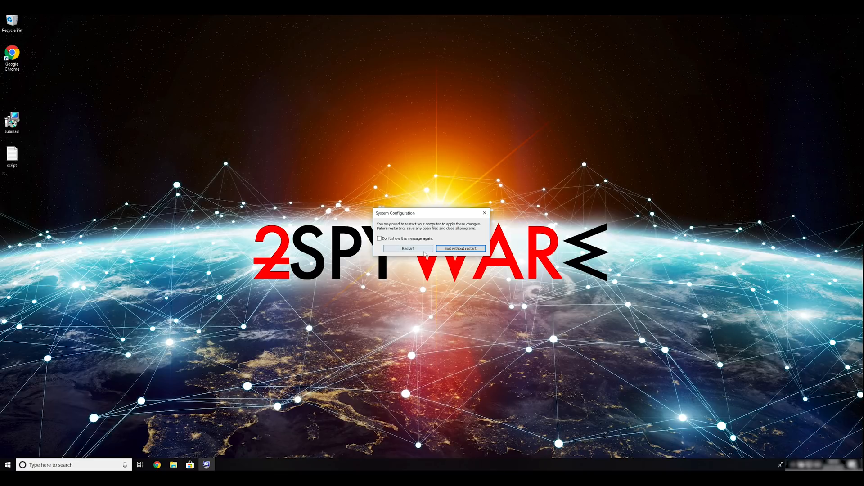
pyautogui.click(406, 248)
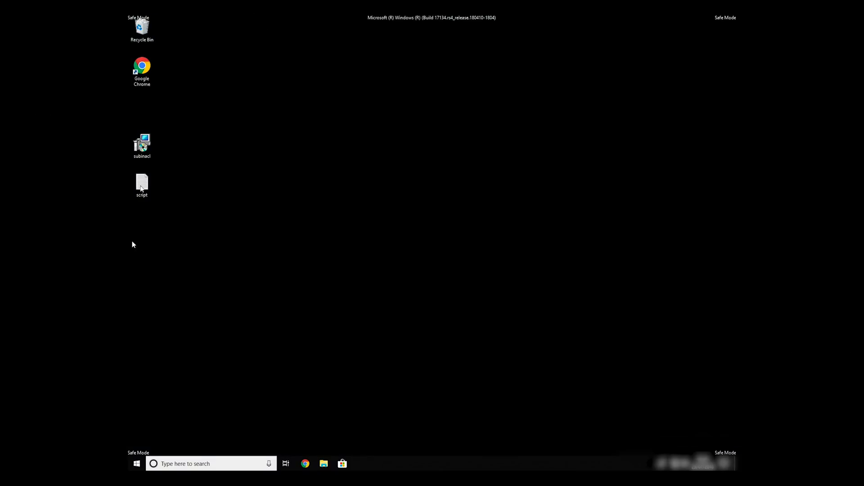
pyautogui.moveTo(414, 346)
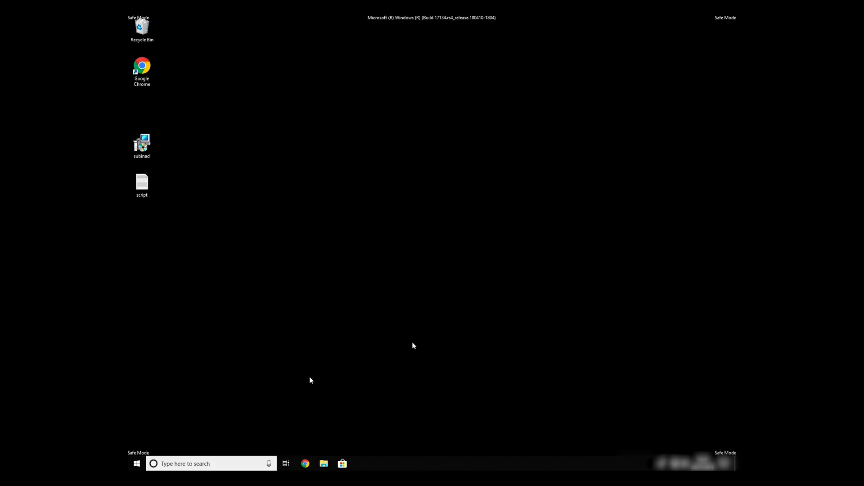
# Step: Open the subinacl script file in Notepad and reach the File menu
pyautogui.doubleClick(141, 182)
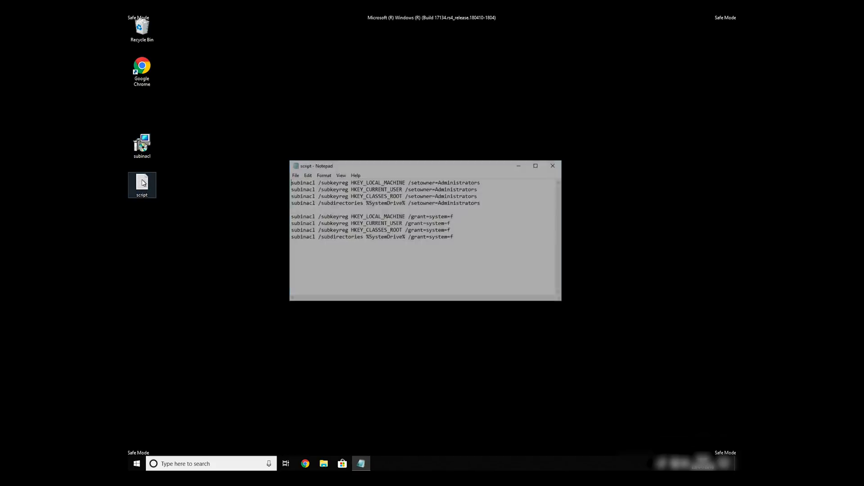
pyautogui.moveTo(291, 195); pyautogui.dragTo(454, 236)
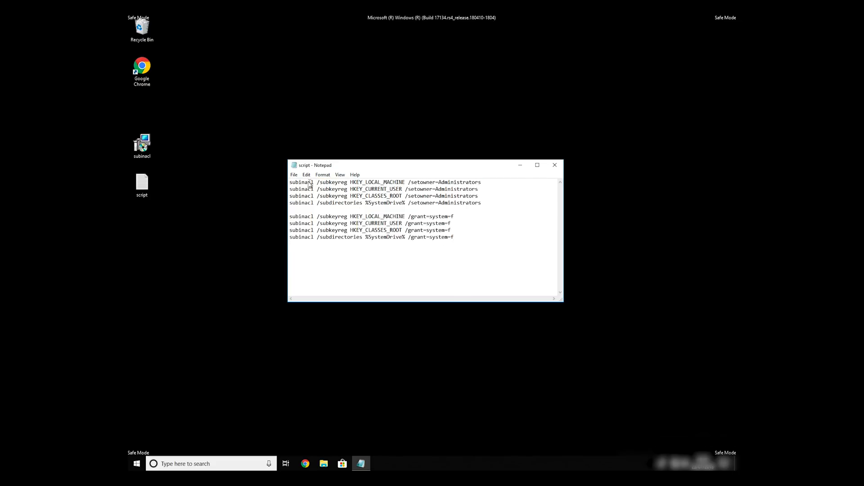
pyautogui.click(293, 175)
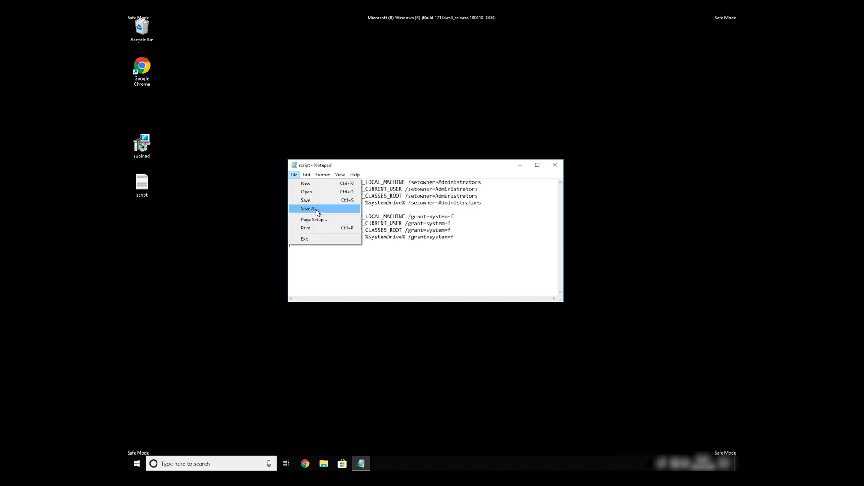
# Step: Save the script to the desktop as FIX.BAT with Save as type set to All Files
pyautogui.click(309, 208)
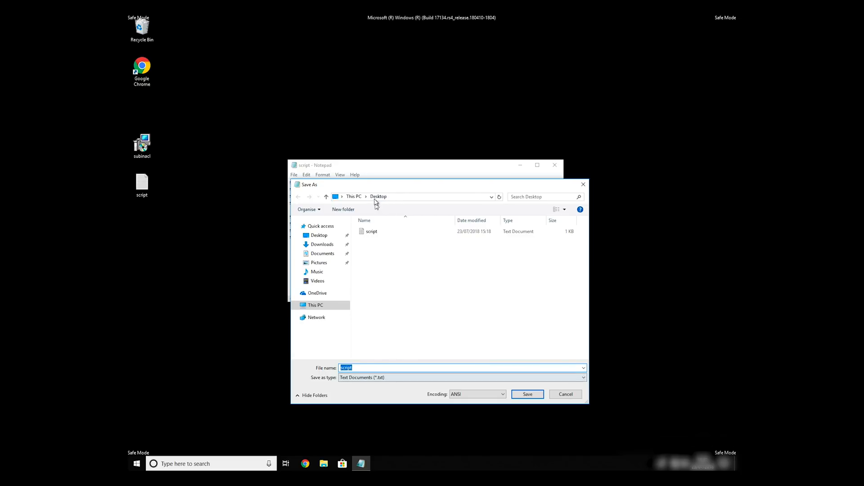
pyautogui.click(364, 368)
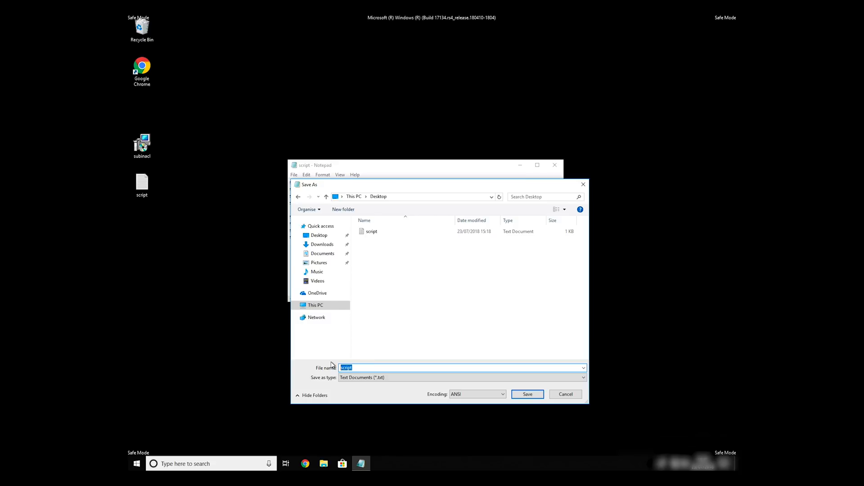
pyautogui.write('FIX.BAT')
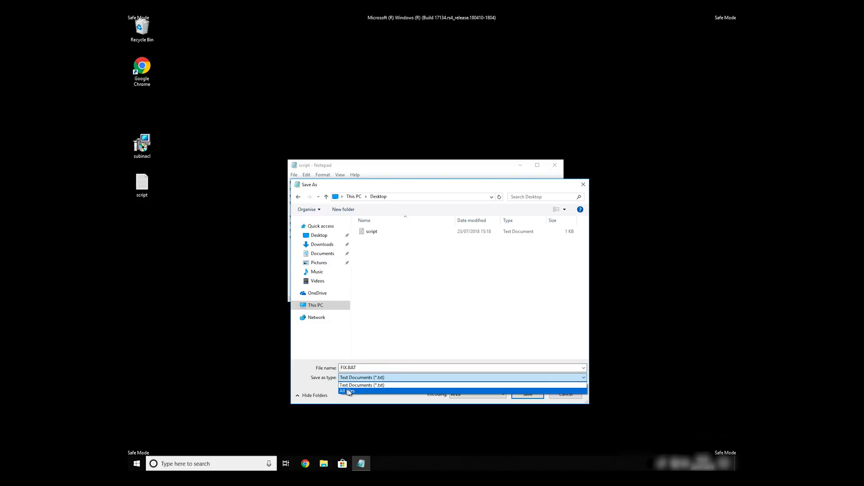
pyautogui.click(346, 391)
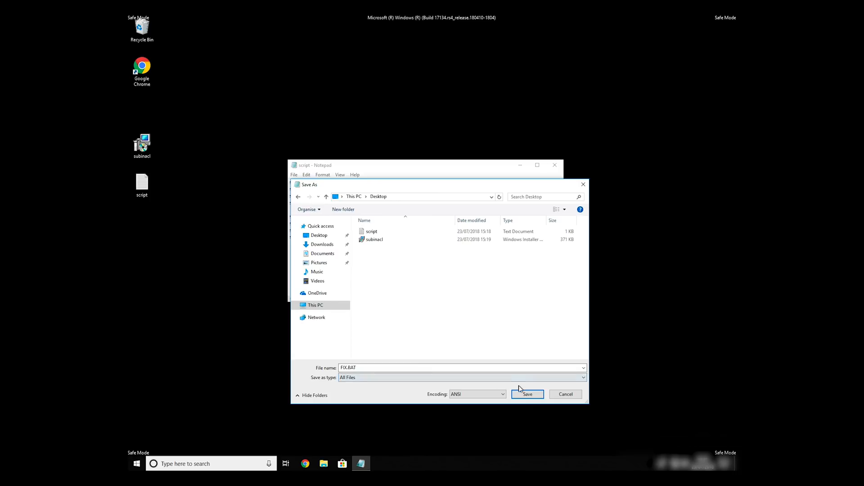
pyautogui.click(526, 395)
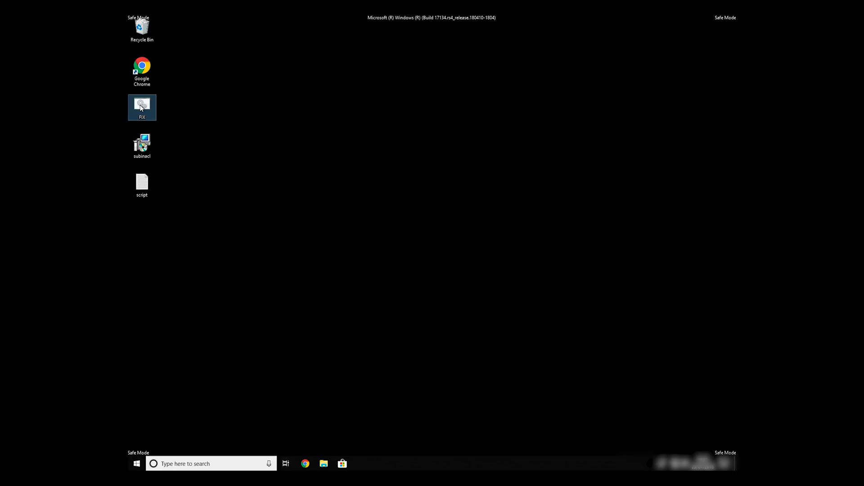
pyautogui.rightClick(142, 108)
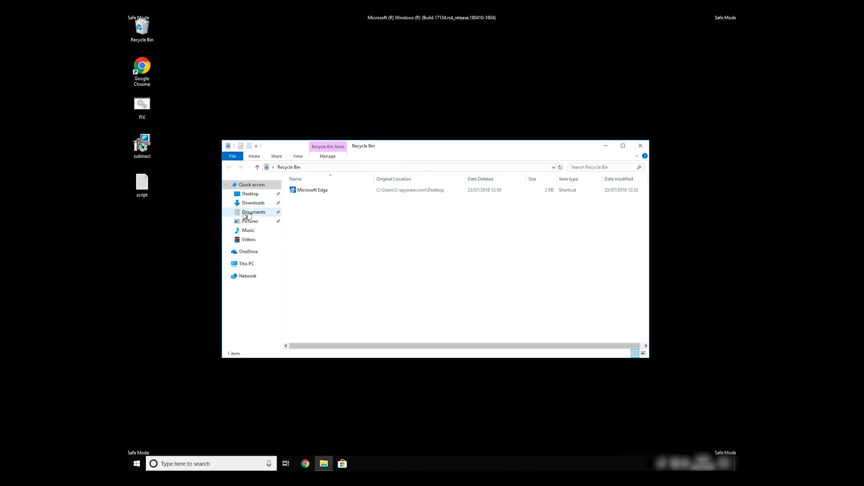
# Step: Browse to Program Files (x86) and open the Windows Resource Kits folder
pyautogui.click(246, 264)
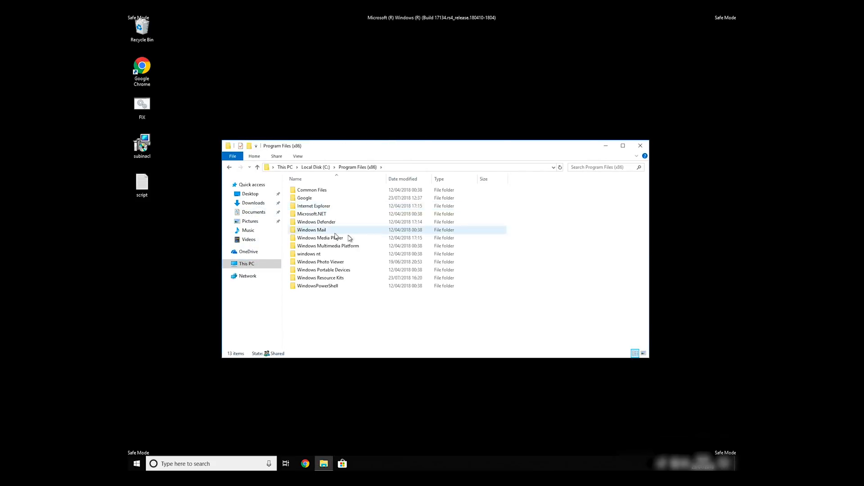
pyautogui.click(321, 278)
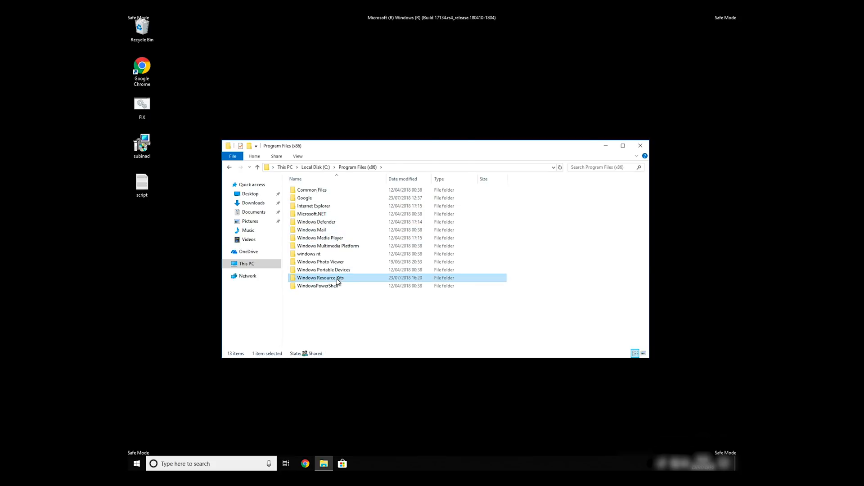
pyautogui.doubleClick(321, 277)
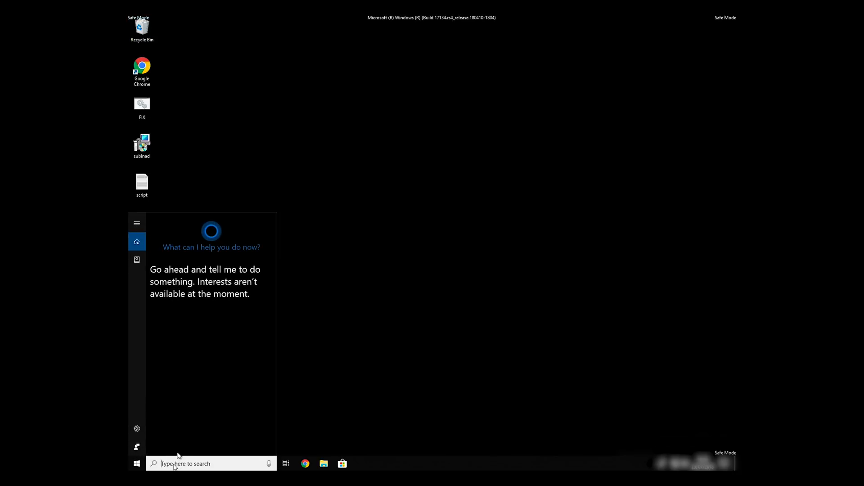
# Step: Search for cmd and launch Command Prompt as administrator
pyautogui.write('cmd')
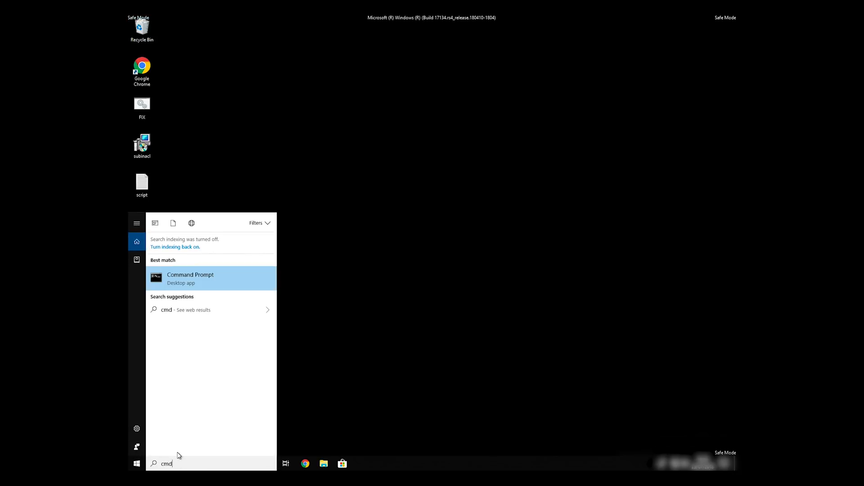
pyautogui.rightClick(190, 278)
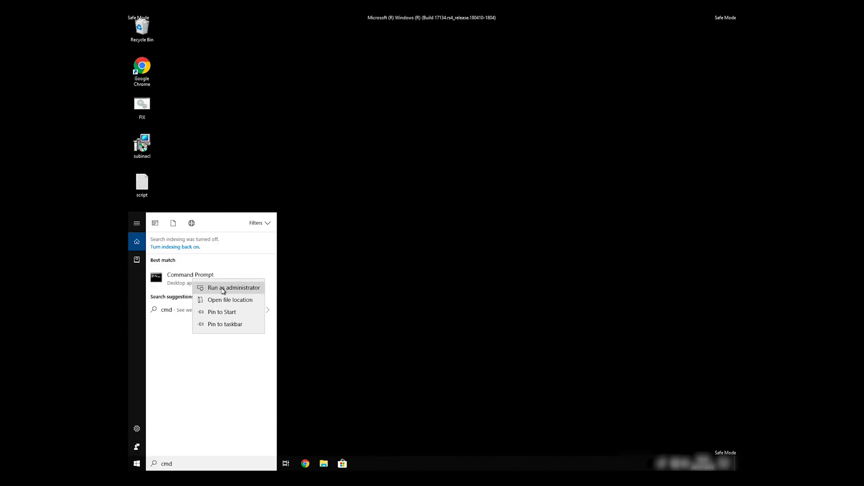
pyautogui.click(235, 288)
pyautogui.write('CD C:\\P')
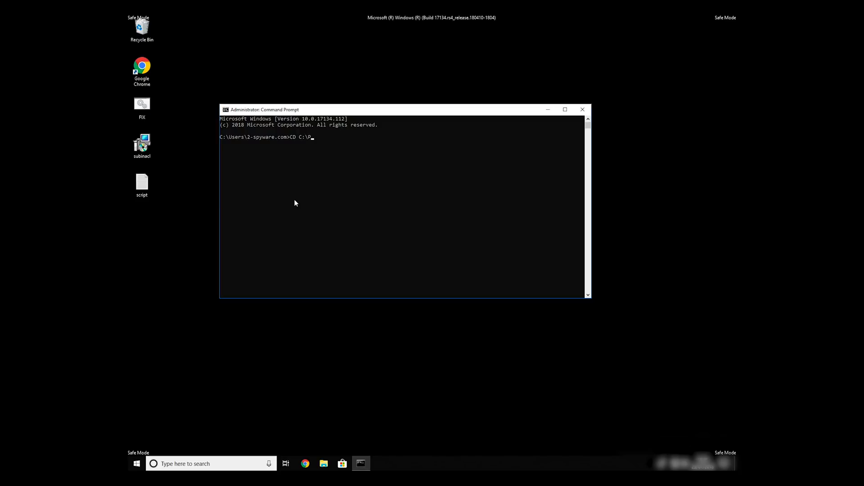
# Step: Change to C:\Program Files (x86)\Windows Resource Kits\Tools, run FIX.BAT, then close the prompt
pyautogui.write('"rogram Files (x86)\\Windows "')
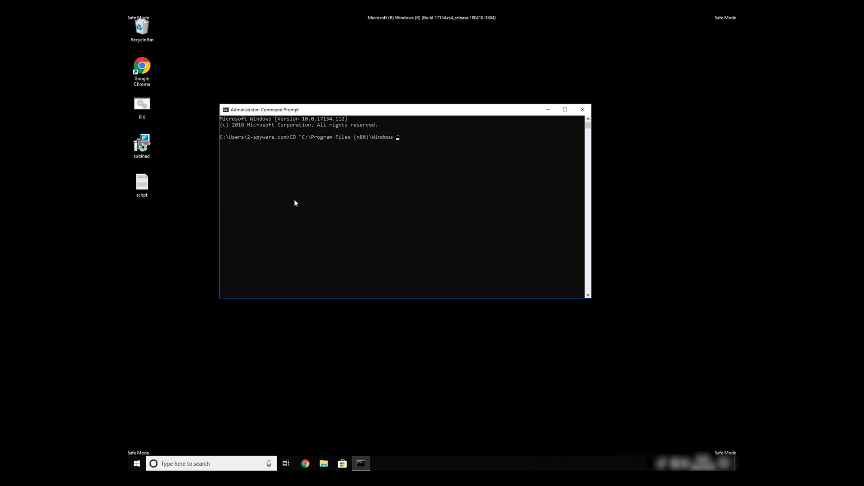
pyautogui.write('Resource Kits\\Tools')
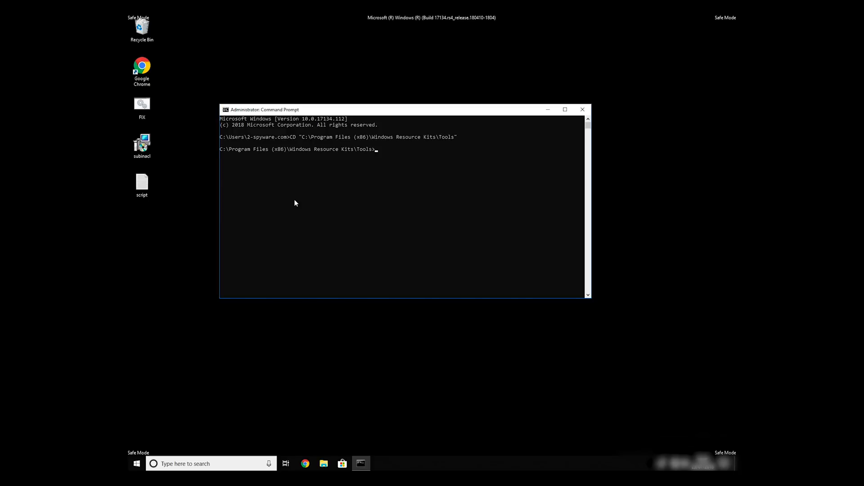
pyautogui.write('FIX')
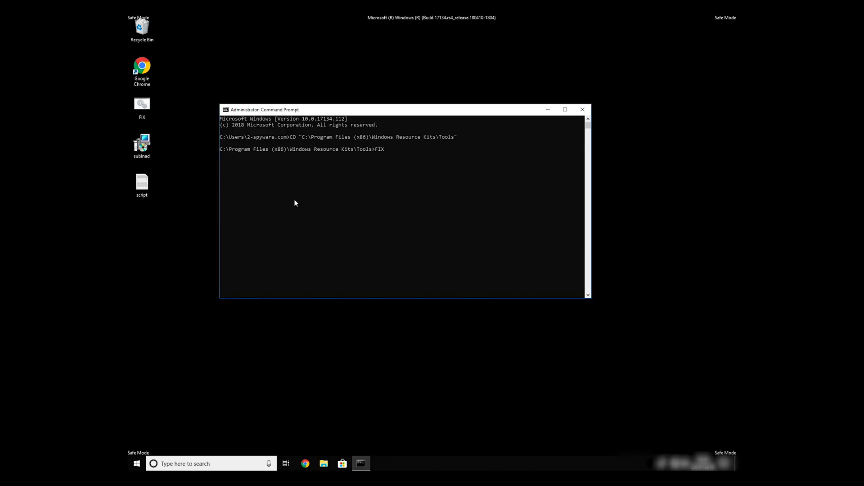
pyautogui.write('.BAT')
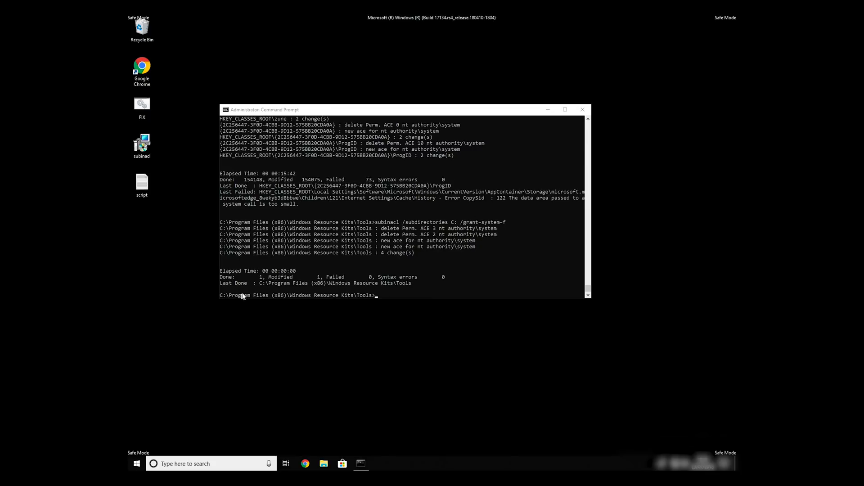
pyautogui.click(583, 109)
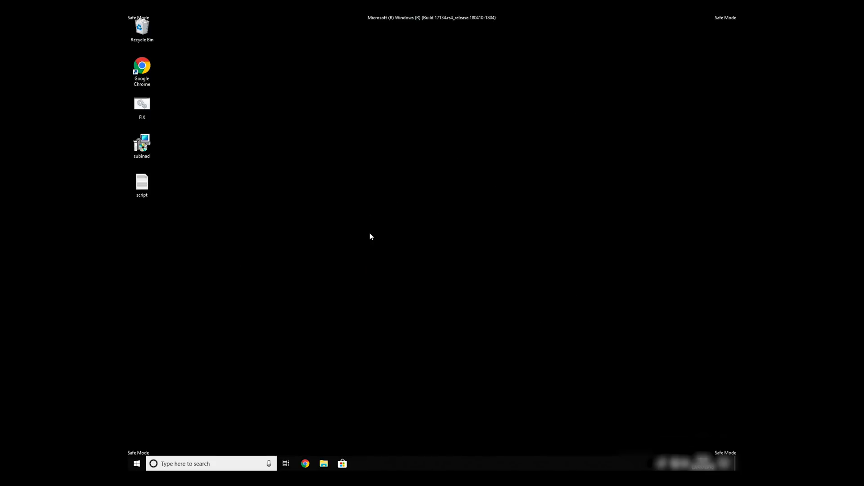
pyautogui.moveTo(246, 308)
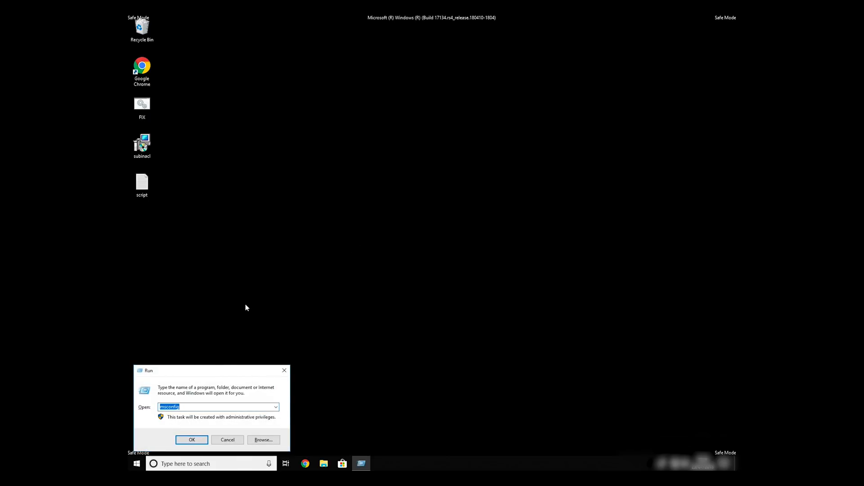
# Step: Uncheck Safe boot on the msconfig Boot tab and apply so Windows starts normally
pyautogui.click(191, 439)
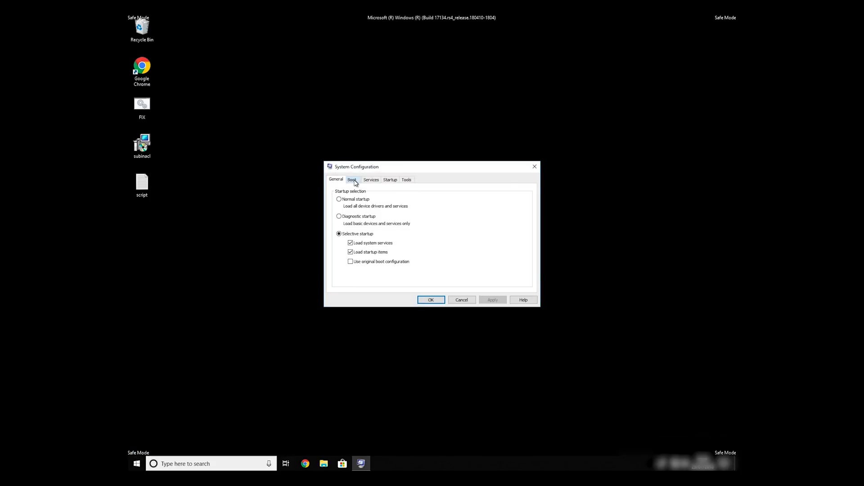
pyautogui.click(352, 179)
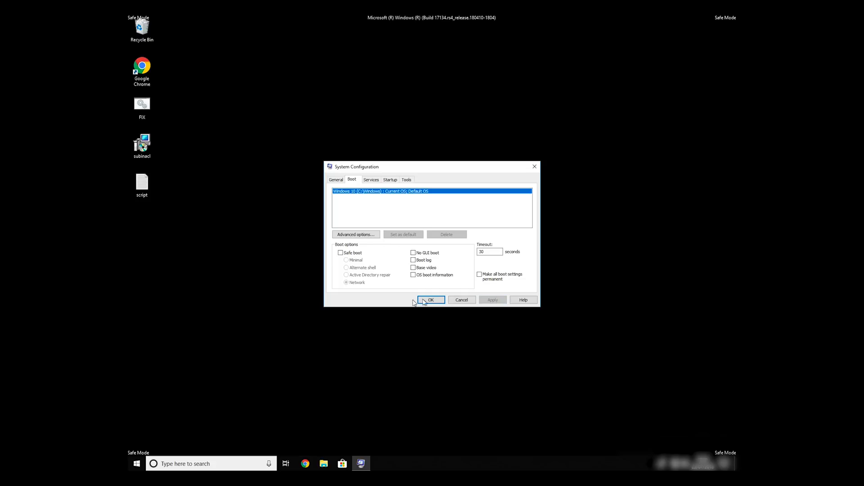
pyautogui.click(431, 299)
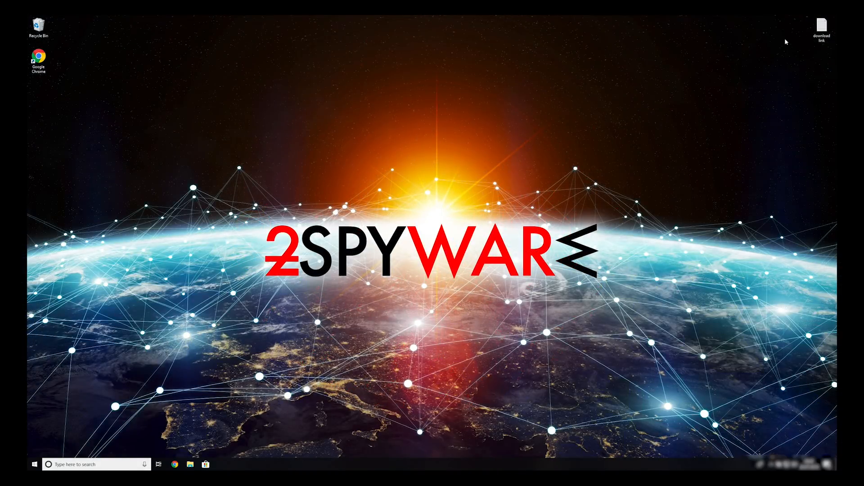
# Step: Download and run the Data Recovery Pro installer, agree to the license and install to the default folder
pyautogui.doubleClick(822, 26)
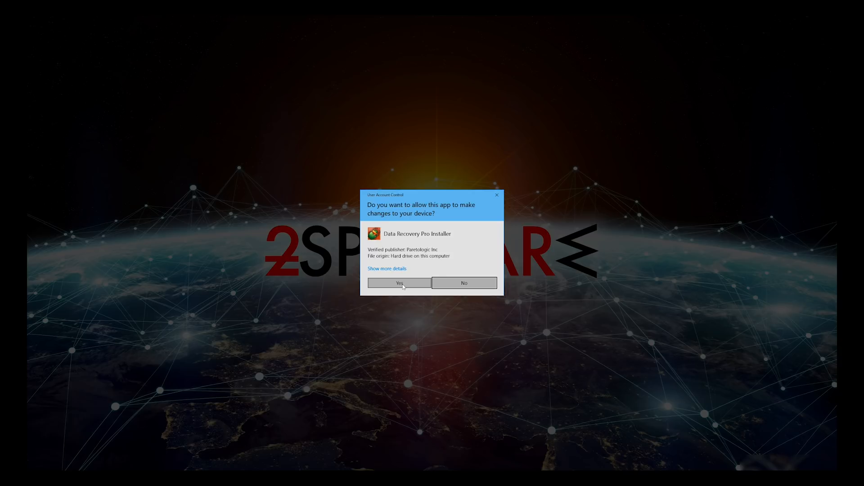
pyautogui.click(398, 283)
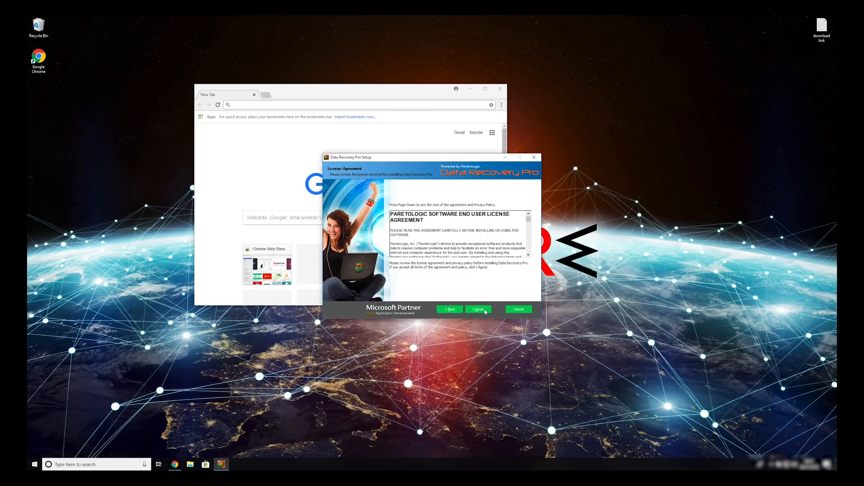
pyautogui.scroll(-3)
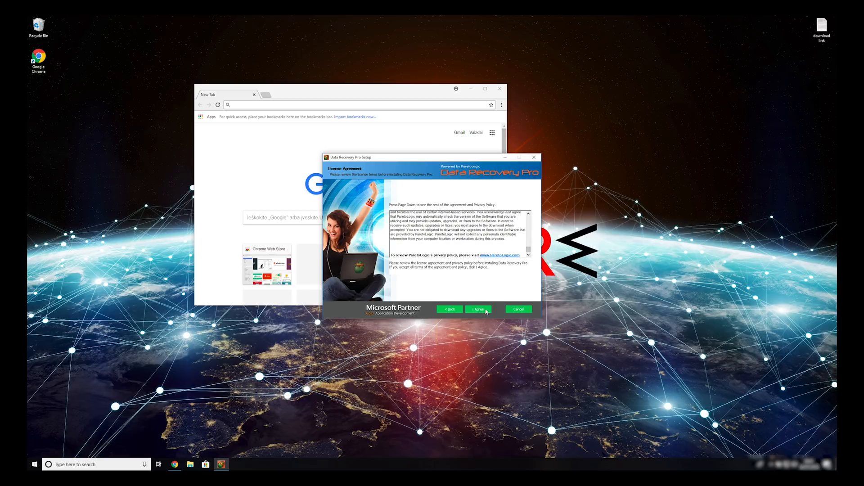
pyautogui.click(477, 309)
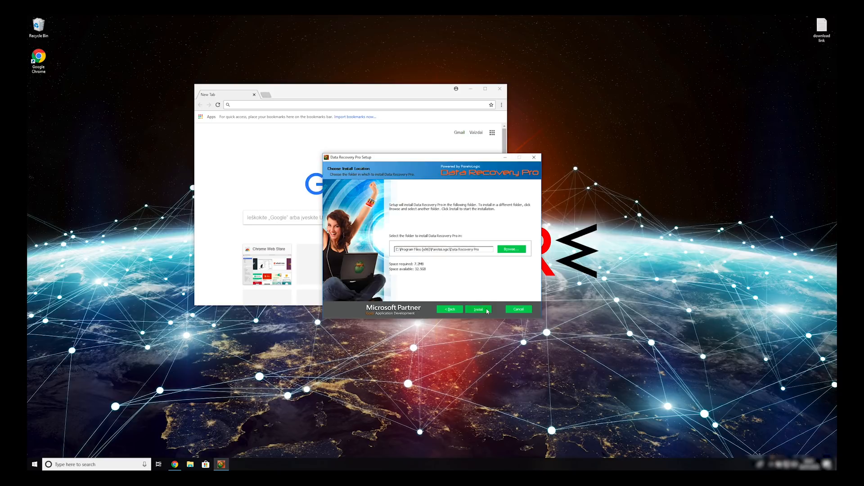
pyautogui.click(478, 309)
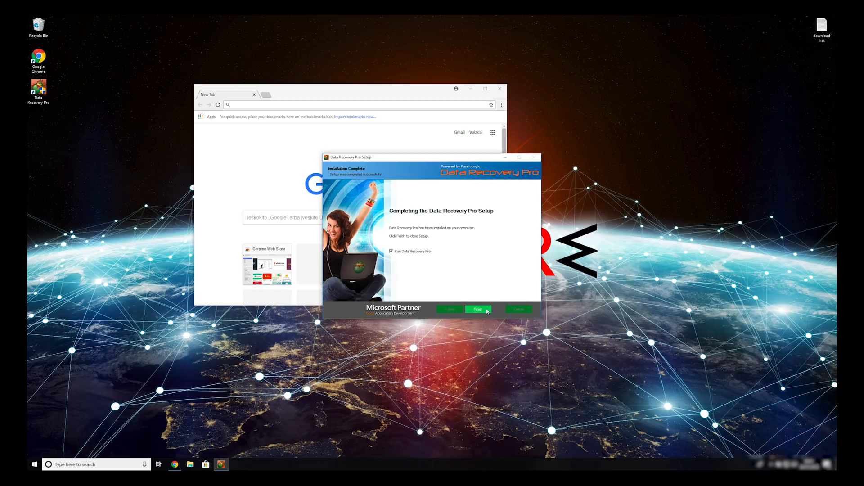
# Step: Launch Data Recovery Pro from setup and start a Quick Scan of Local Disk (C:)
pyautogui.click(477, 308)
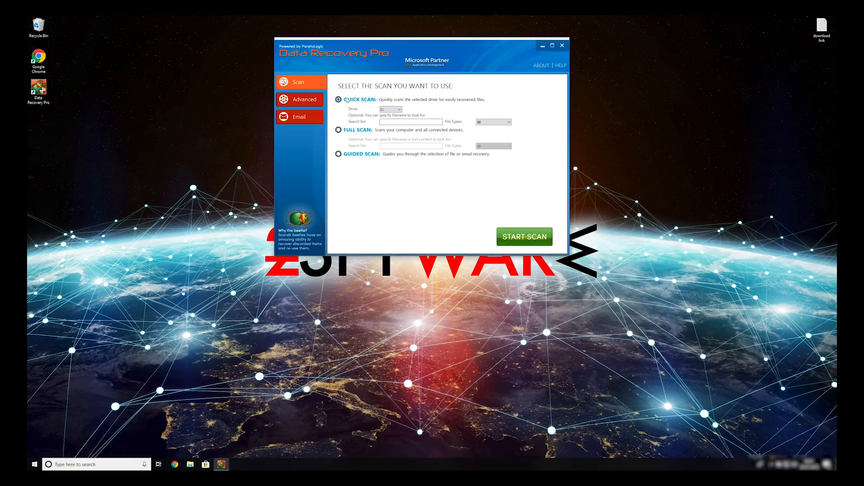
pyautogui.click(411, 121)
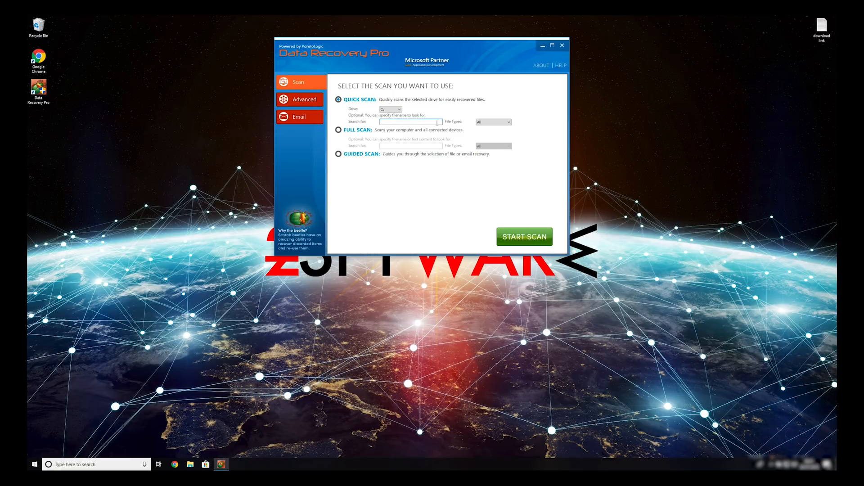
pyautogui.click(339, 130)
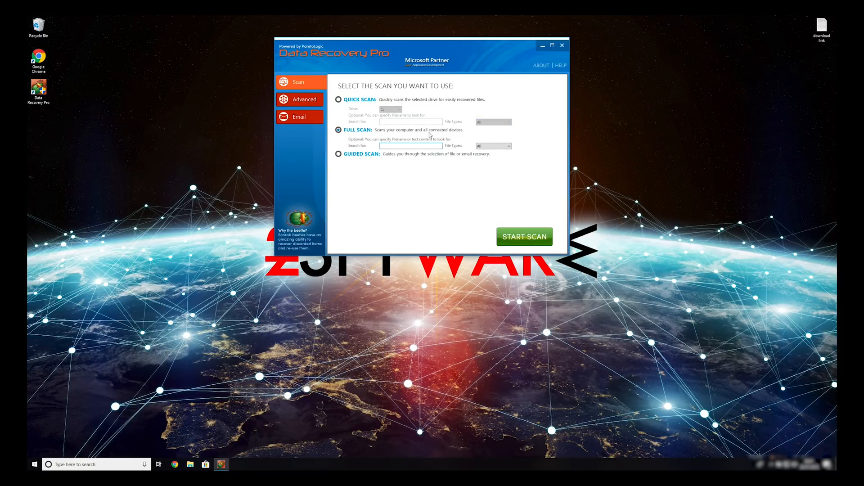
pyautogui.click(524, 237)
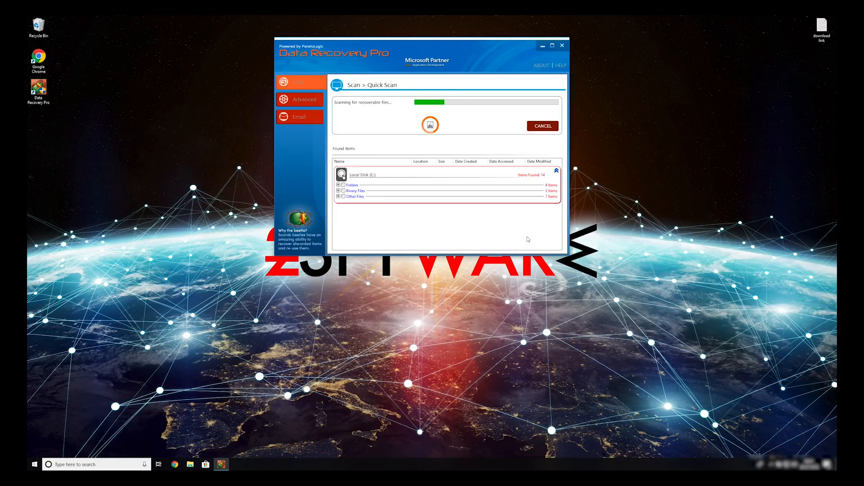